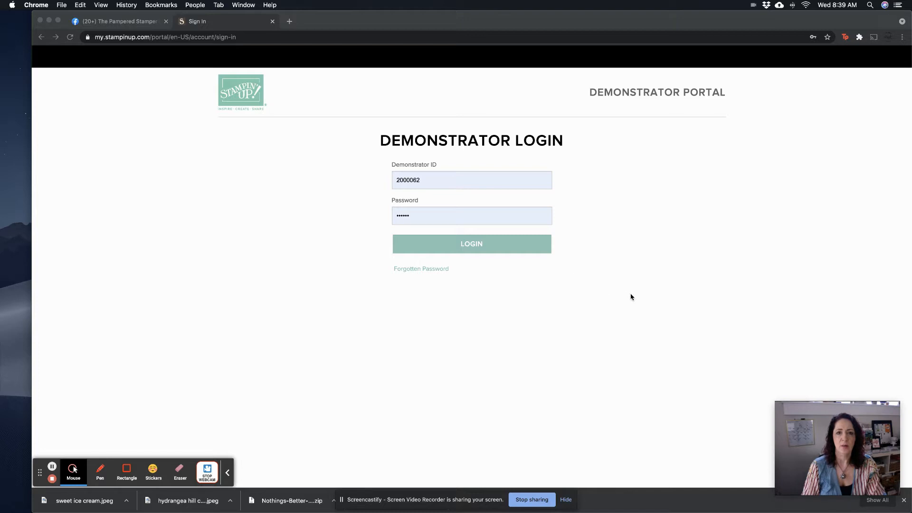
pyautogui.moveTo(616, 270)
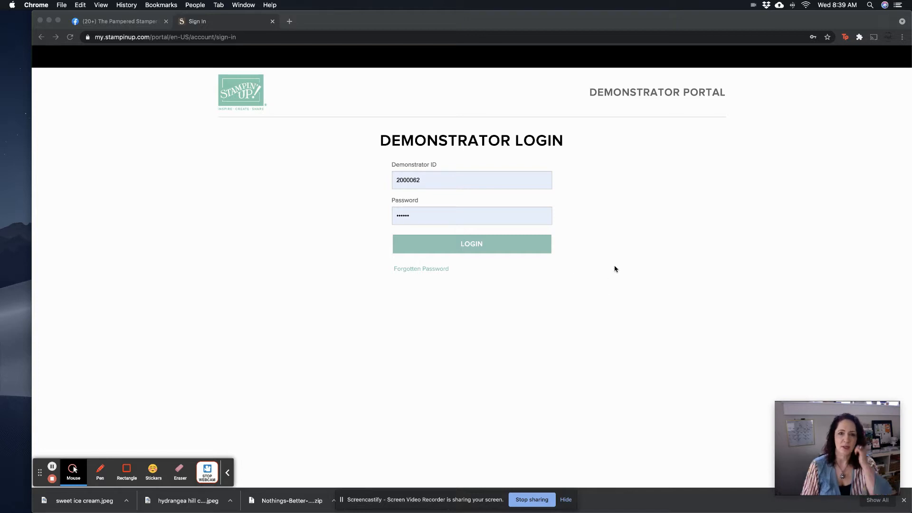
pyautogui.moveTo(624, 265)
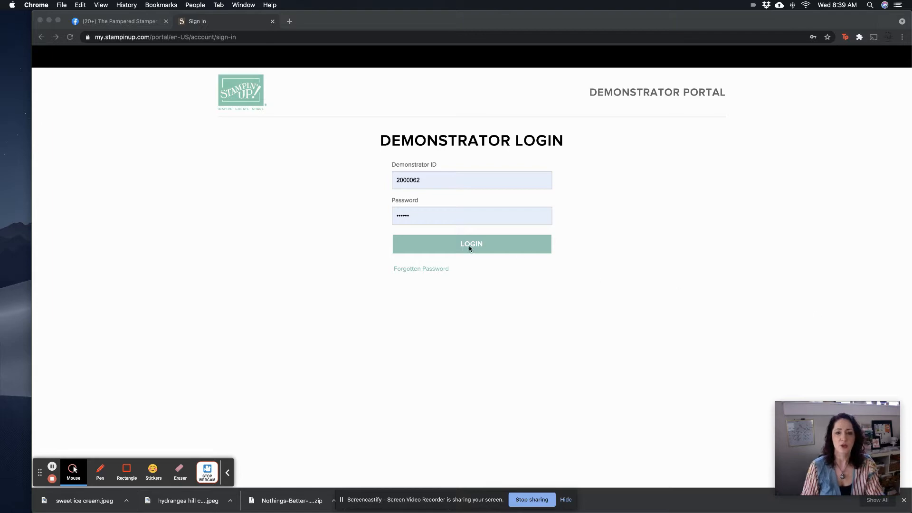
# Submit the demonstrator login with the saved ID and password
pyautogui.click(471, 244)
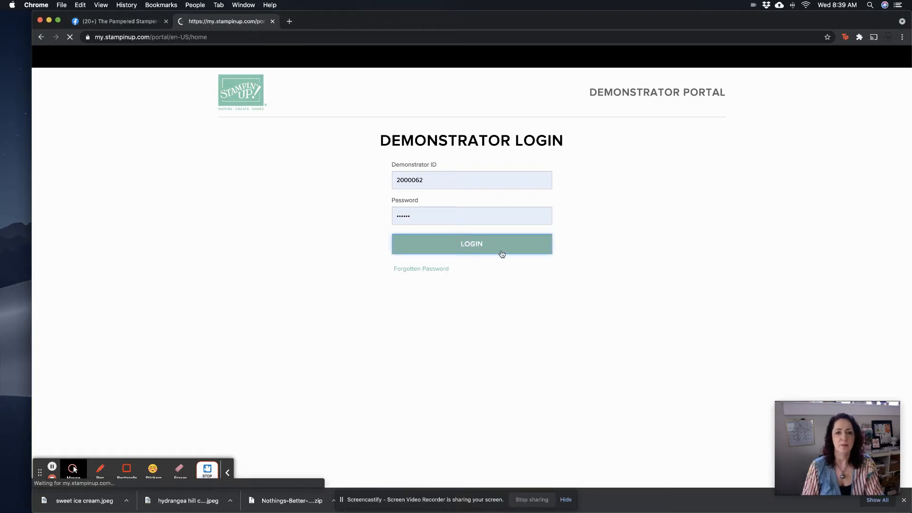
# Reach Current Promotions via Happening Now and choose the Bundle Focus tile
pyautogui.click(472, 243)
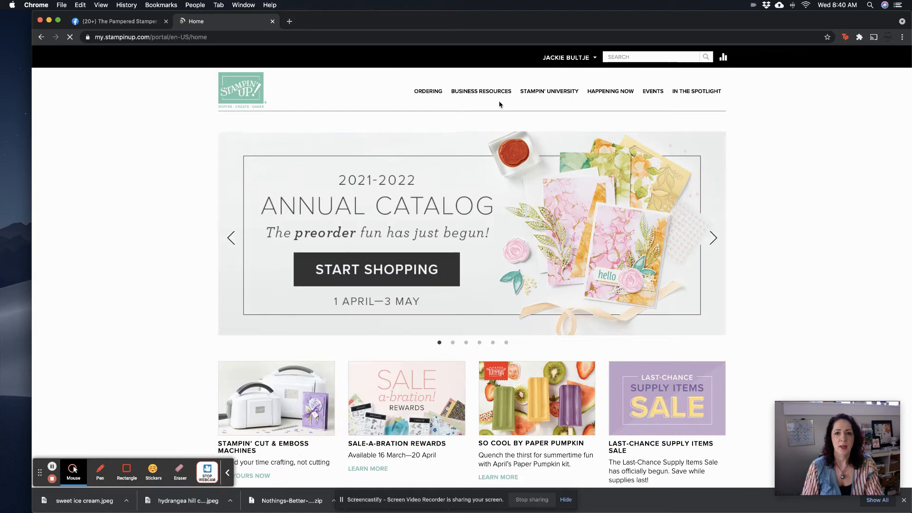
pyautogui.scroll(-3)
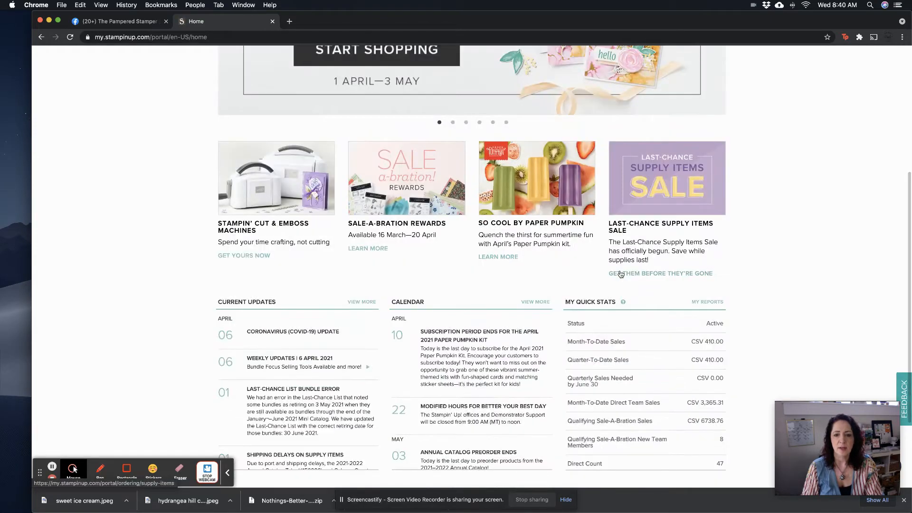
pyautogui.scroll(3)
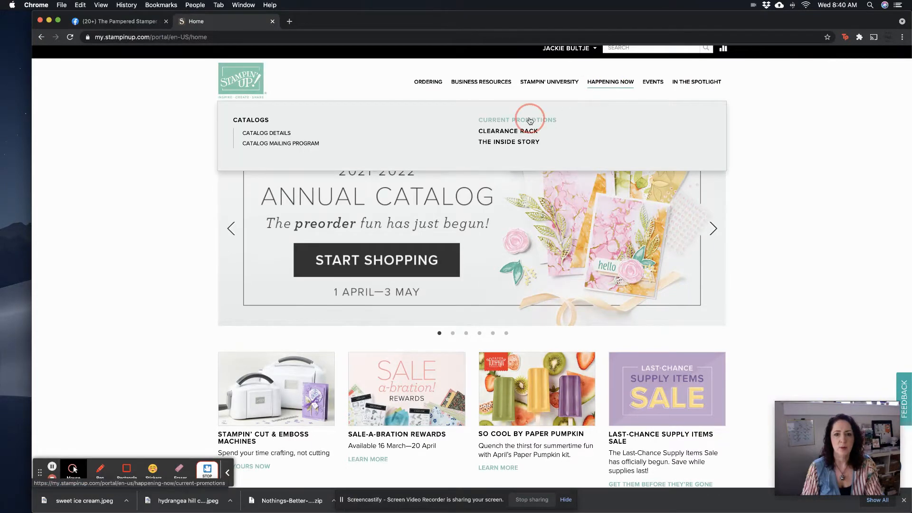
pyautogui.click(530, 120)
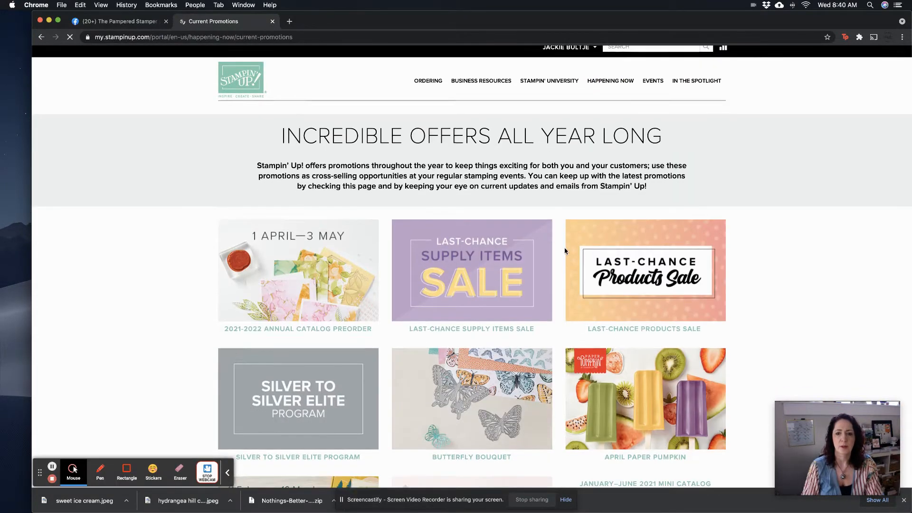
pyautogui.scroll(-3)
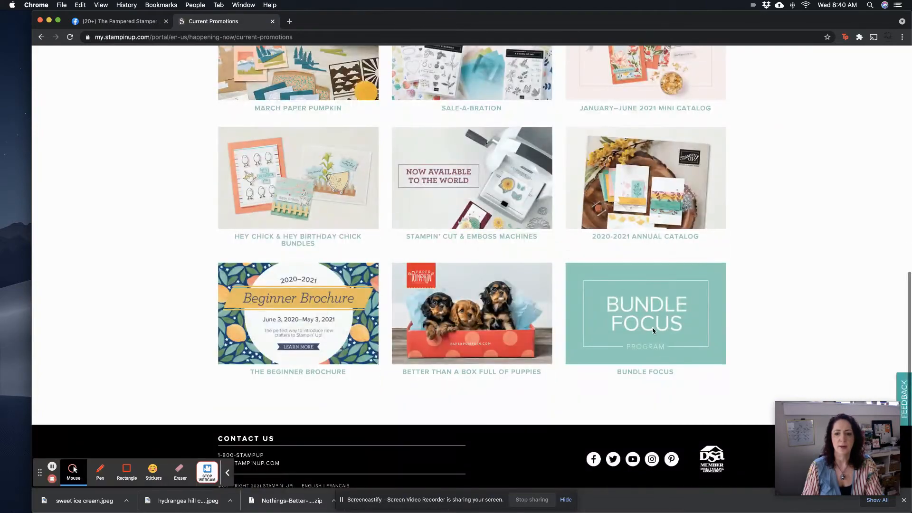
pyautogui.click(641, 375)
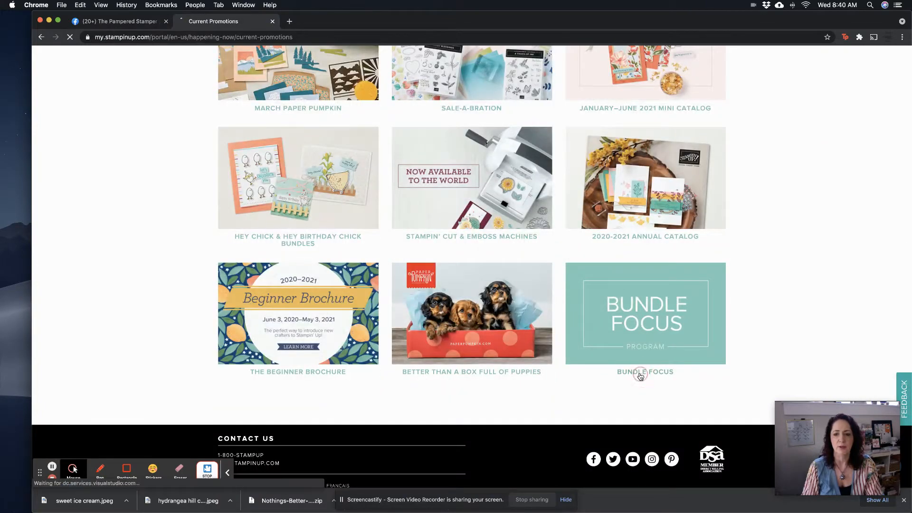
# Scroll the Bundle Focus resources down to the Quite Curvy Bundle tile and its Project Ideas link
pyautogui.click(640, 375)
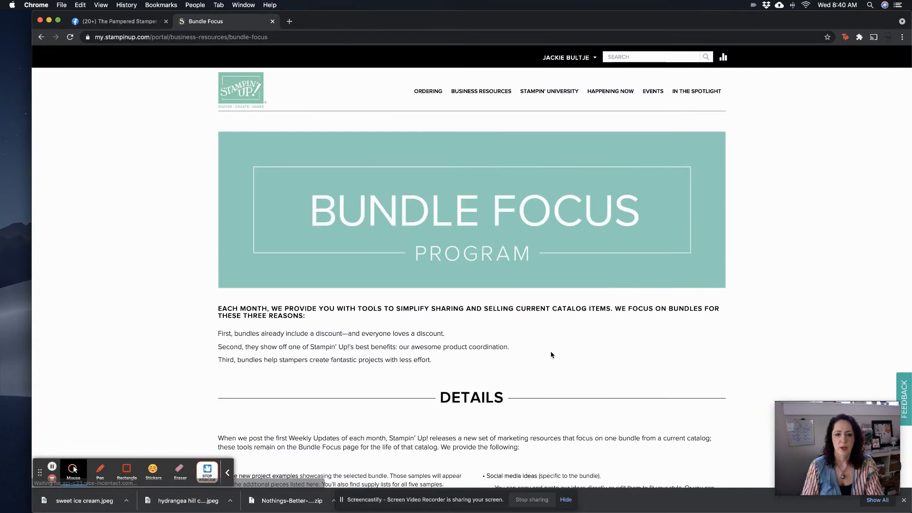
pyautogui.scroll(-3)
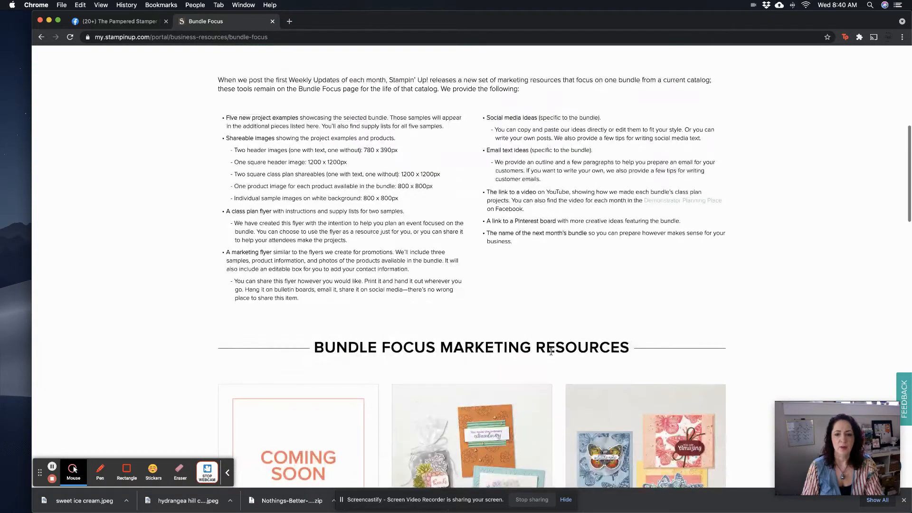
pyautogui.scroll(-3)
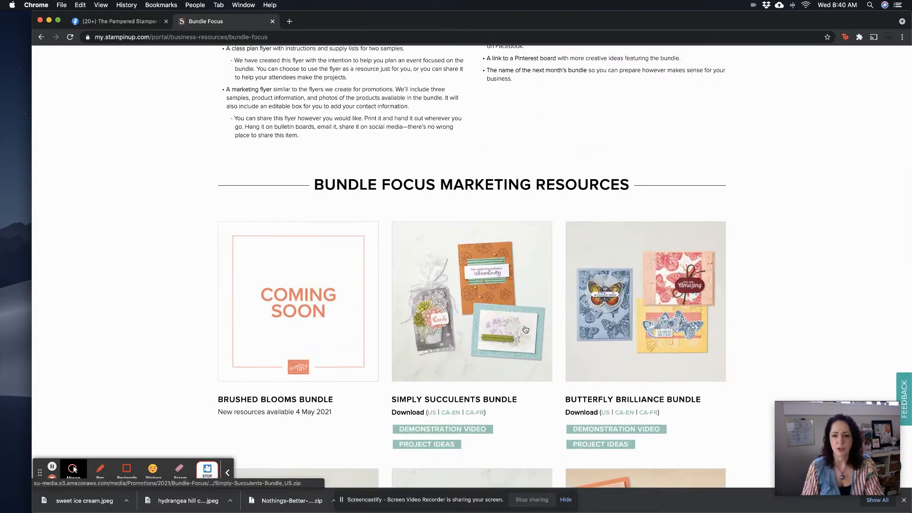
pyautogui.scroll(-3)
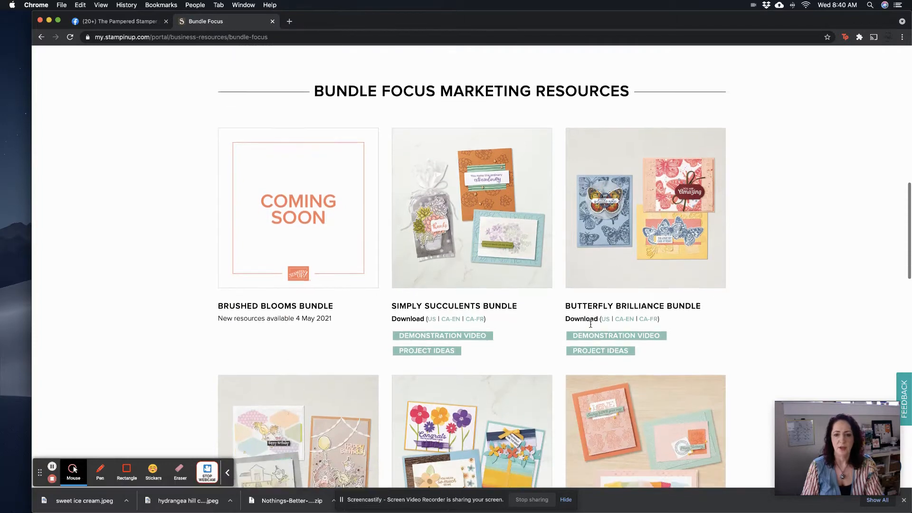
pyautogui.scroll(-3)
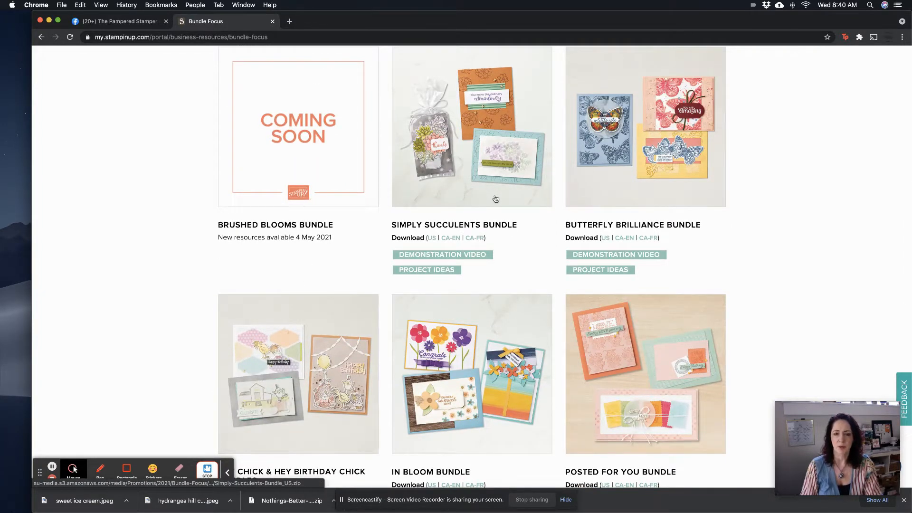
pyautogui.moveTo(496, 202)
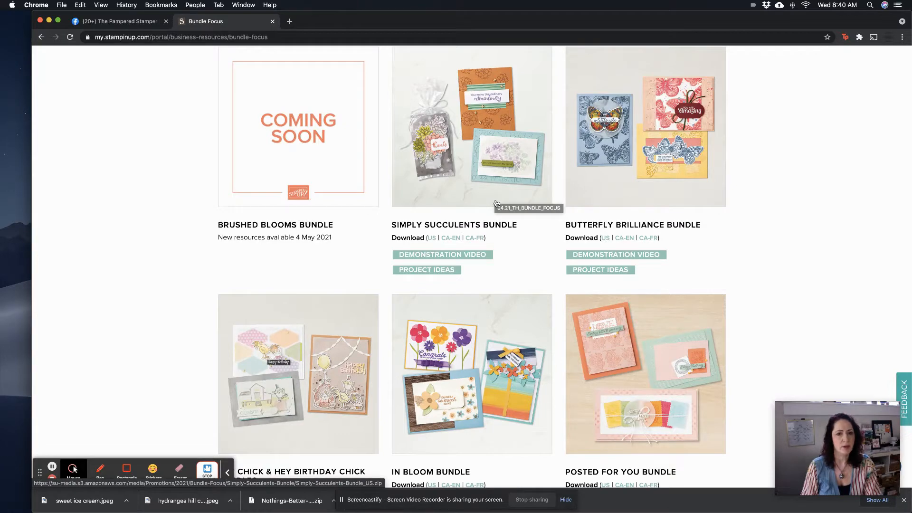
pyautogui.scroll(-3)
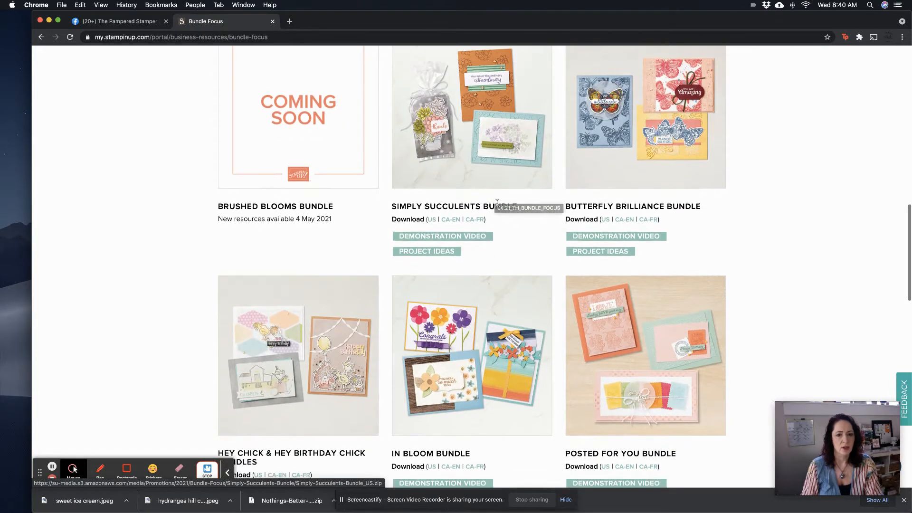
pyautogui.scroll(-3)
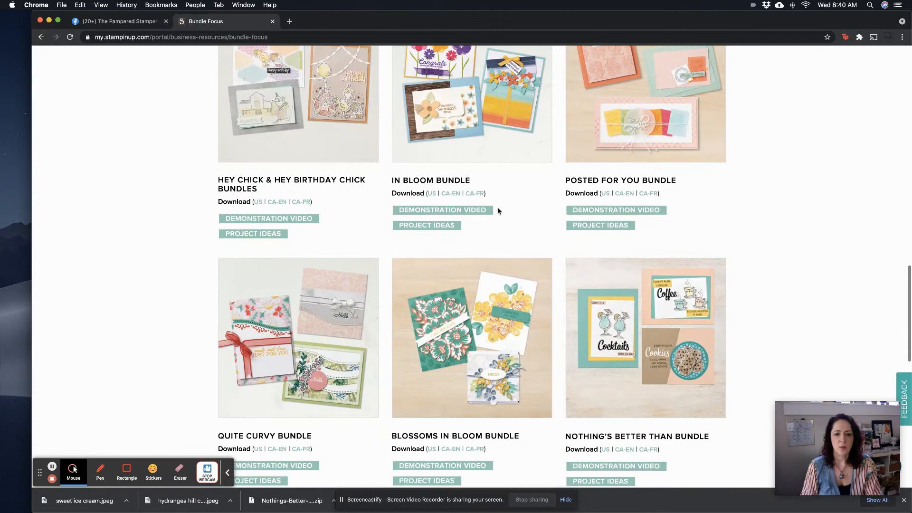
pyautogui.scroll(-3)
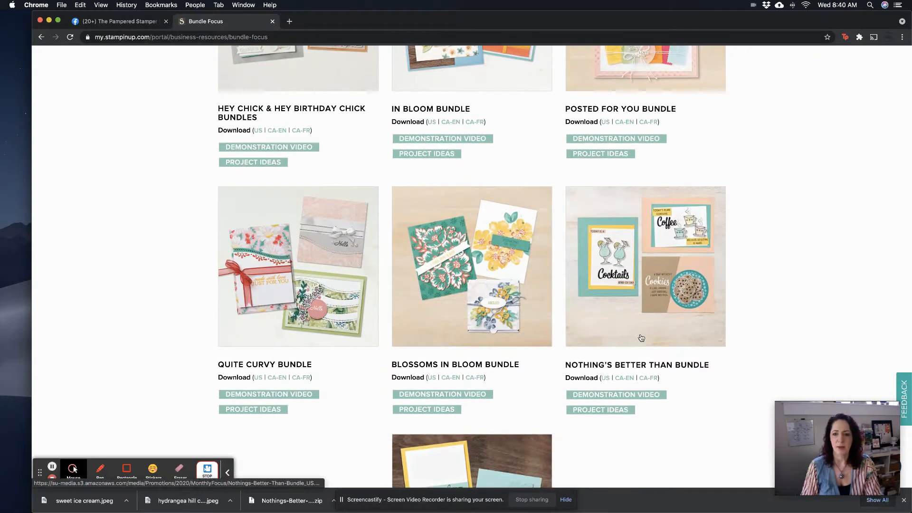
pyautogui.moveTo(627, 333)
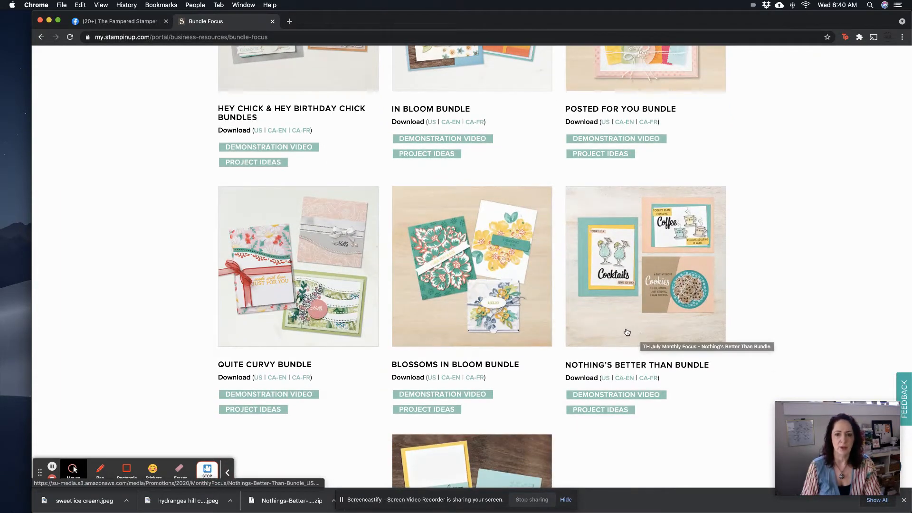
pyautogui.scroll(-3)
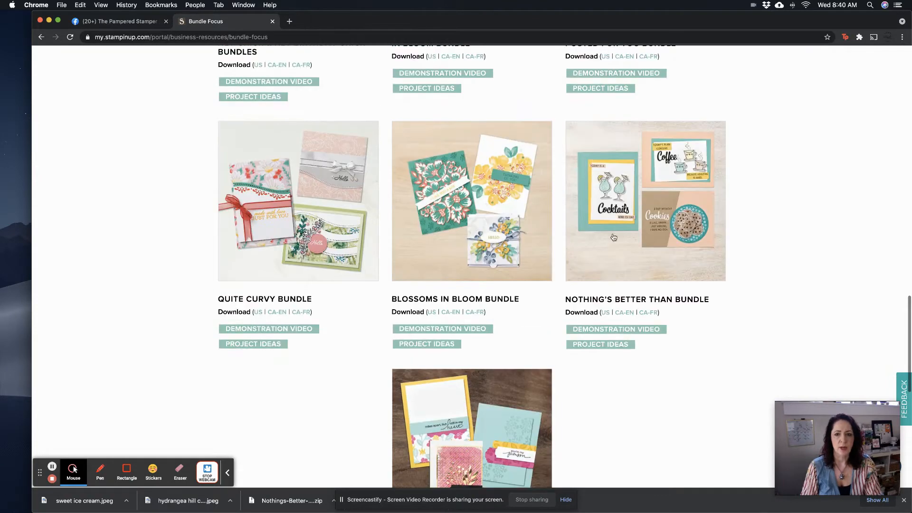
pyautogui.moveTo(263, 338)
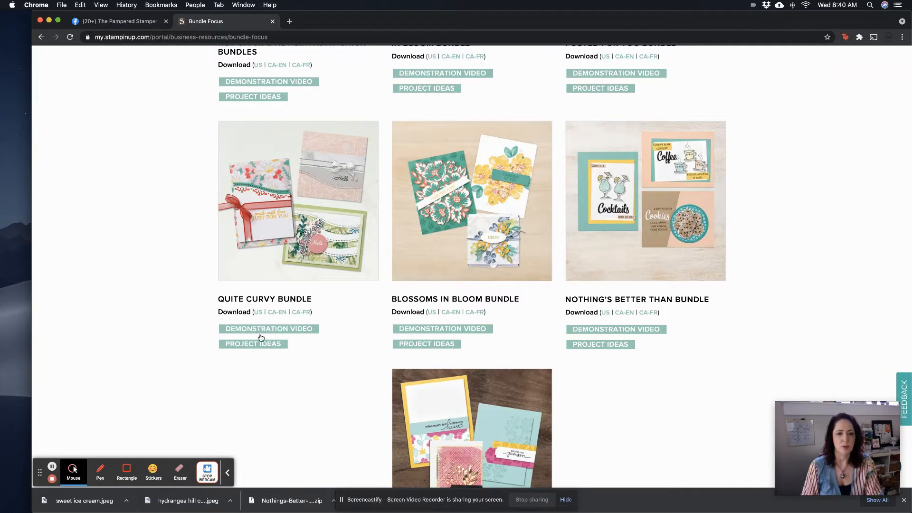
pyautogui.moveTo(260, 343)
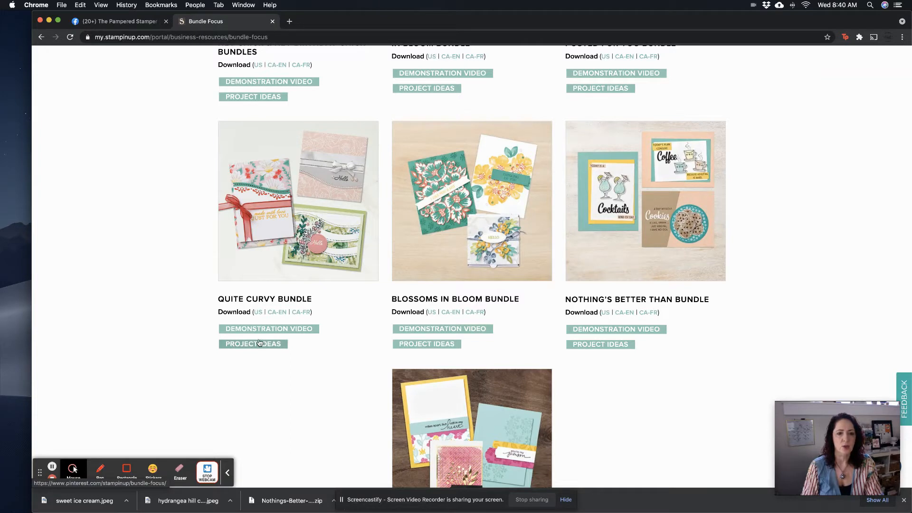
pyautogui.moveTo(259, 312)
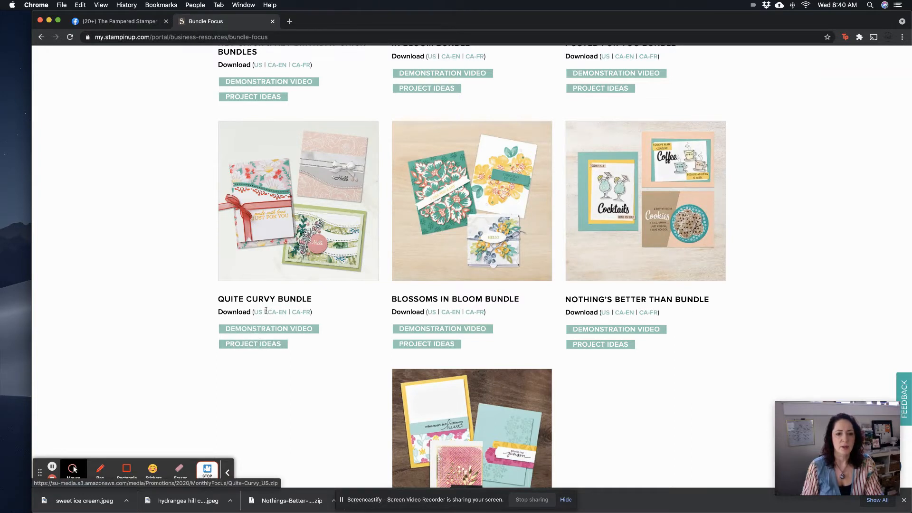
# Save the CA-EN Quite Curvy Bundle zip as Quite-Curvy_CA.zip on the Desktop
pyautogui.click(277, 312)
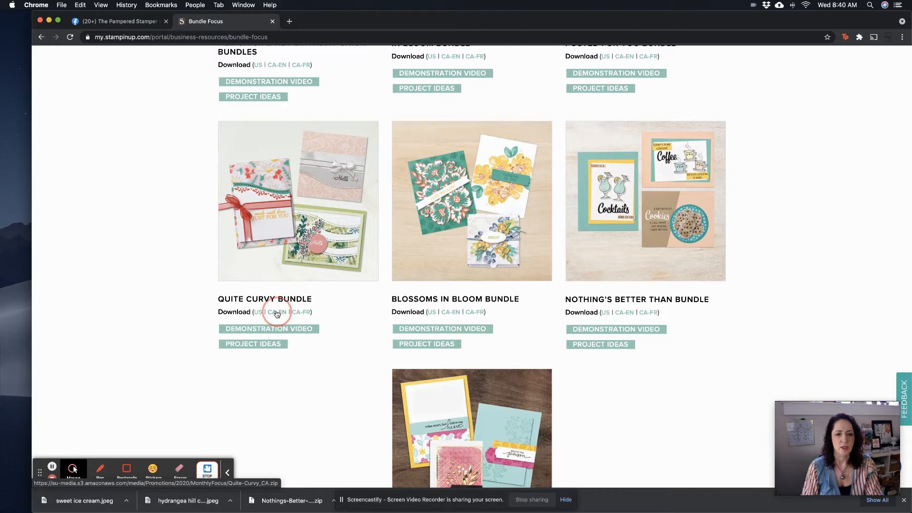
pyautogui.click(277, 312)
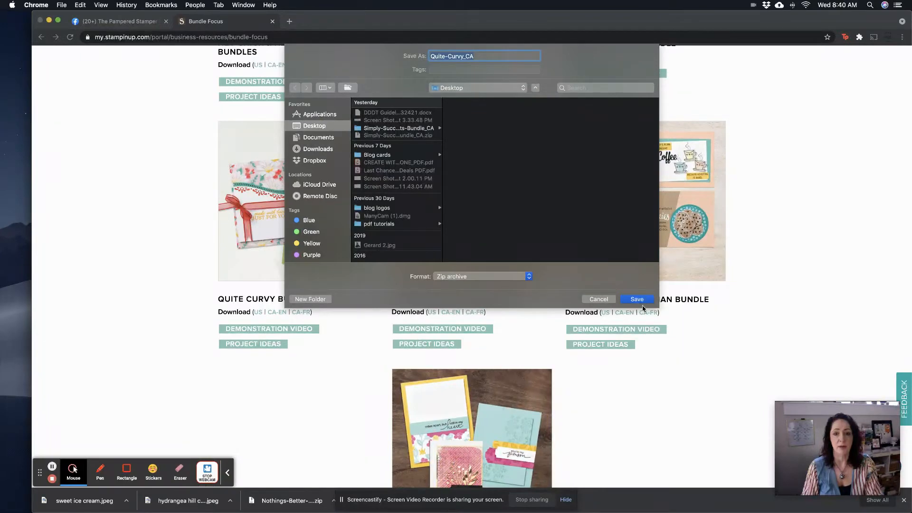
pyautogui.click(637, 299)
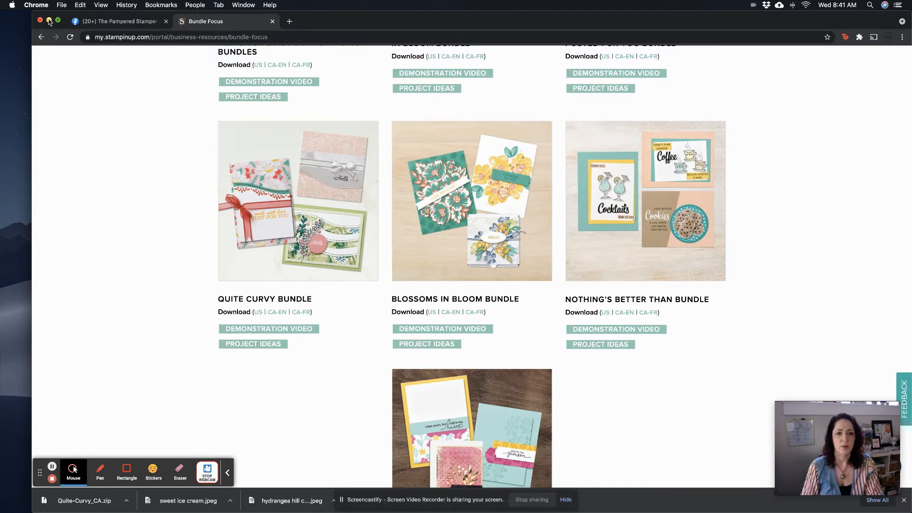
# Minimize Chrome and bring up the context menu for Quite-Curvy_CA.zip on the desktop
pyautogui.click(40, 21)
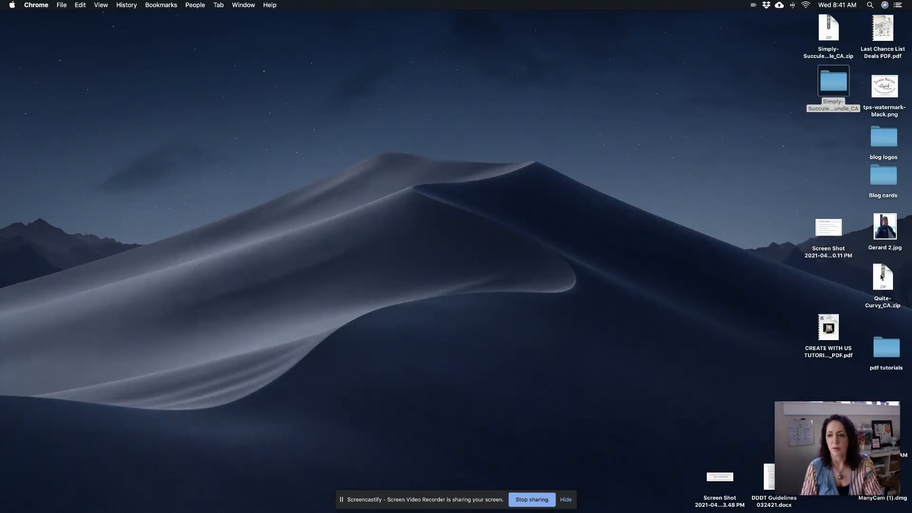
pyautogui.rightClick(884, 277)
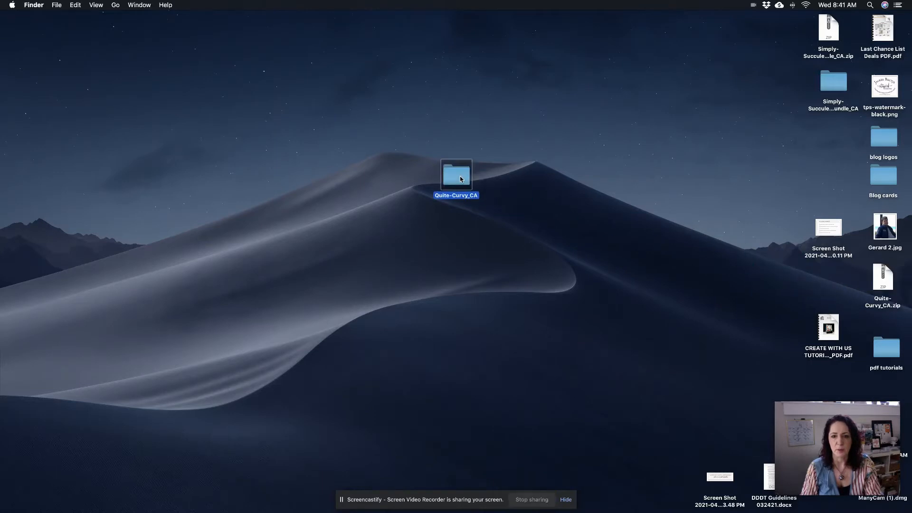
# Open the unzipped Quite-Curvy_CA folder from its context menu to list the PDFs and JPGs
pyautogui.rightClick(456, 175)
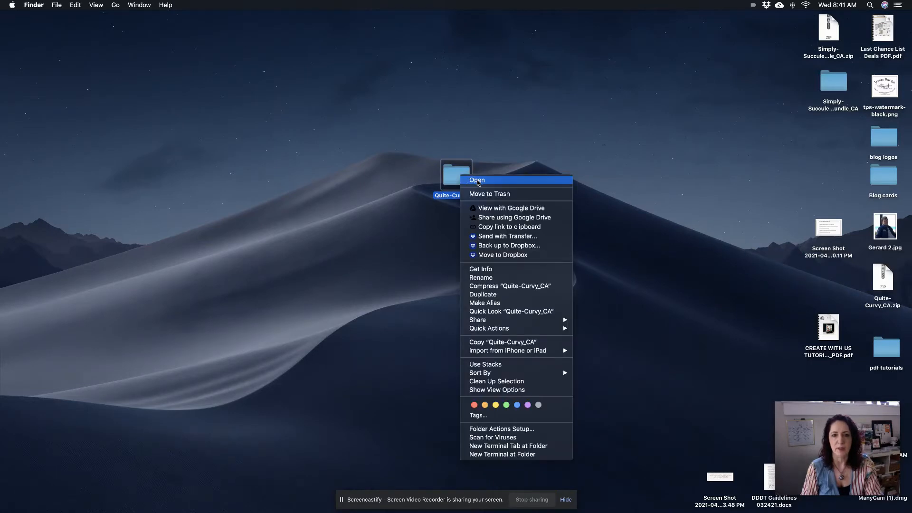
pyautogui.click(477, 180)
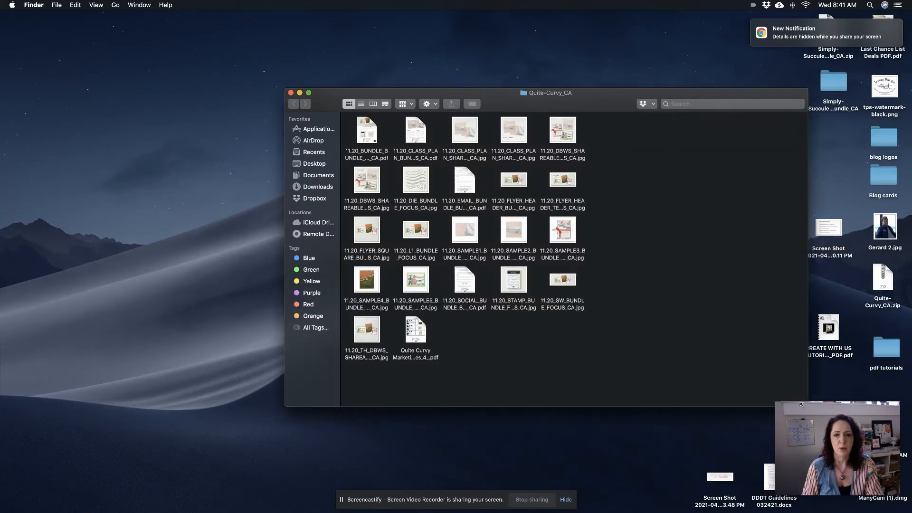
pyautogui.moveTo(373, 186)
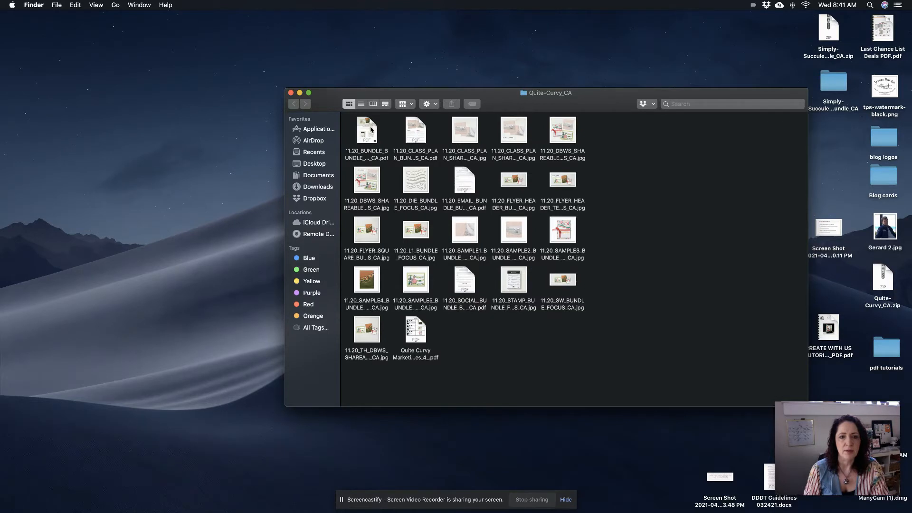
pyautogui.moveTo(409, 134)
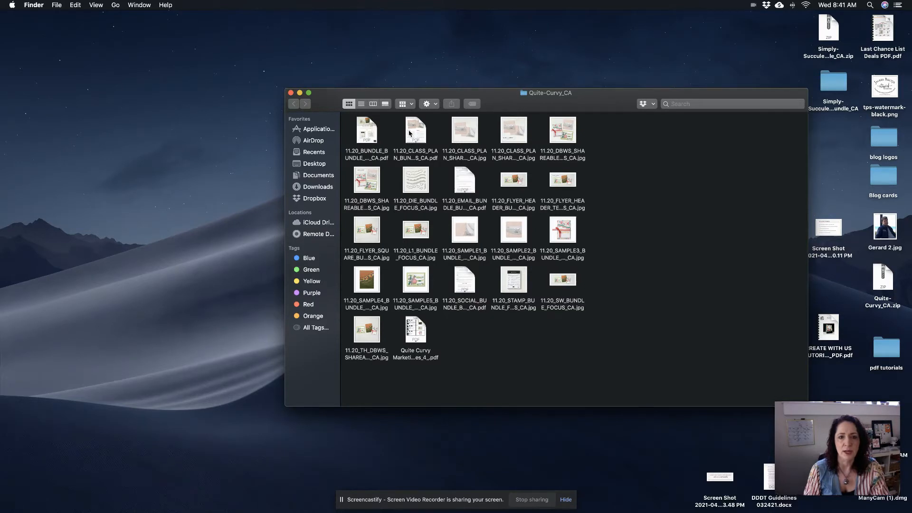
# Drag the class plan PDF and two DBWS shareable JPGs to the desktop, then close the folder window
pyautogui.moveTo(415, 129); pyautogui.dragTo(195, 126)
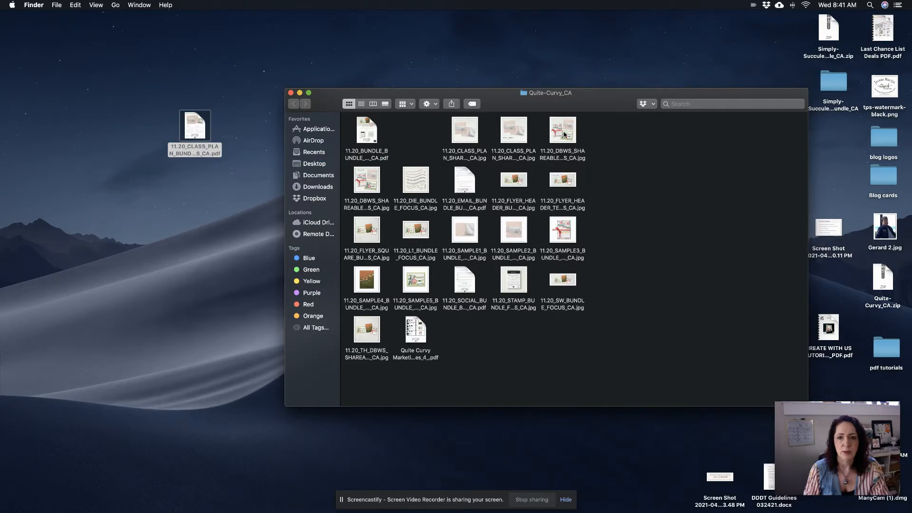
pyautogui.moveTo(561, 129); pyautogui.dragTo(216, 238)
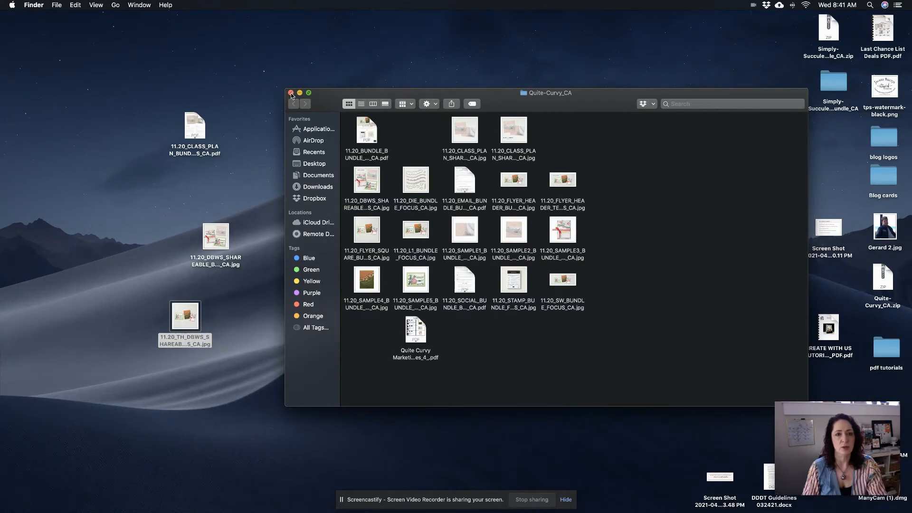
pyautogui.click(291, 93)
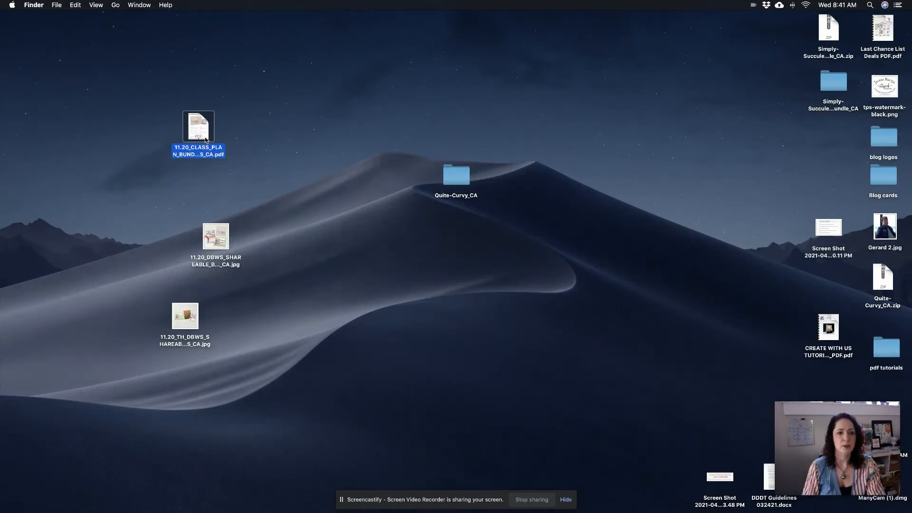
# Review the Quite Curvy class plan PDF page by page in Acrobat Reader, then close it
pyautogui.doubleClick(199, 128)
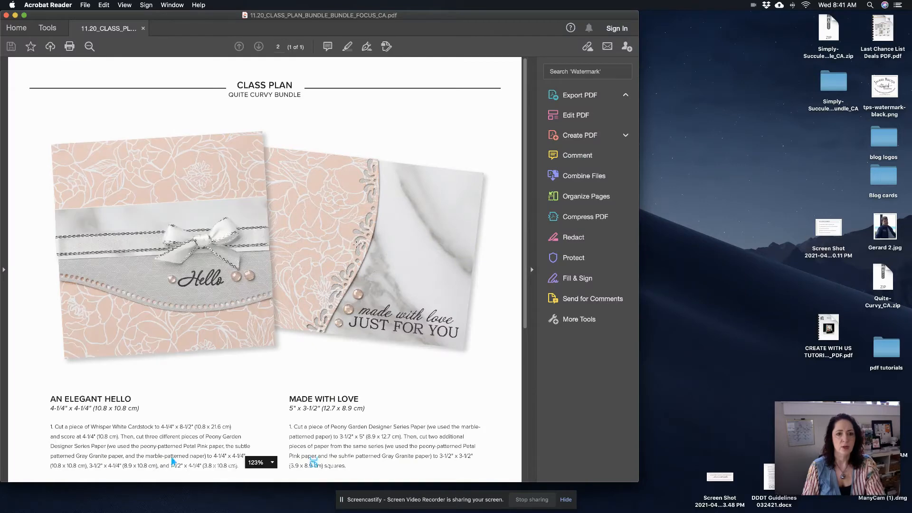
pyautogui.click(574, 95)
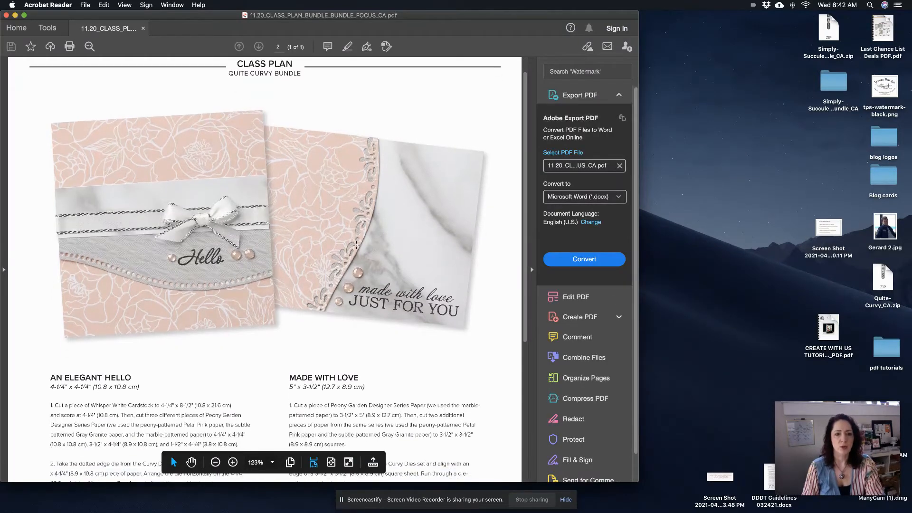
pyautogui.scroll(-3)
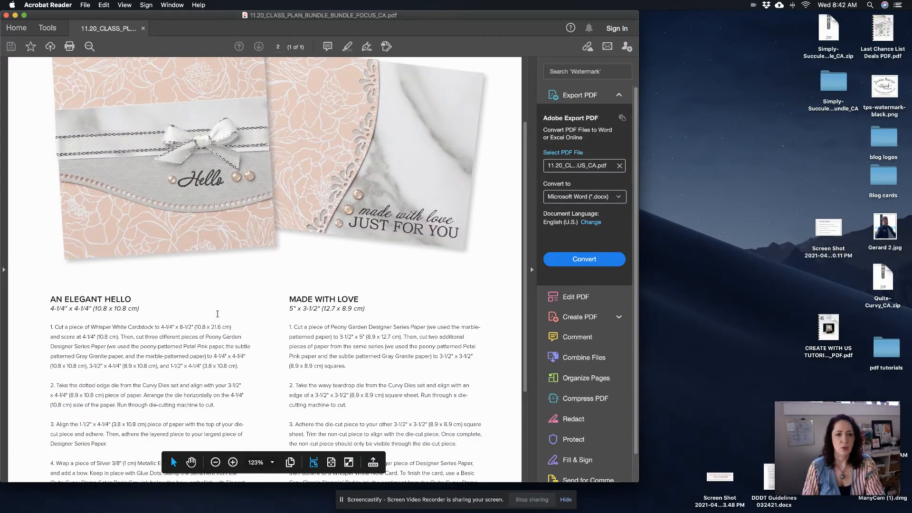
pyautogui.scroll(-3)
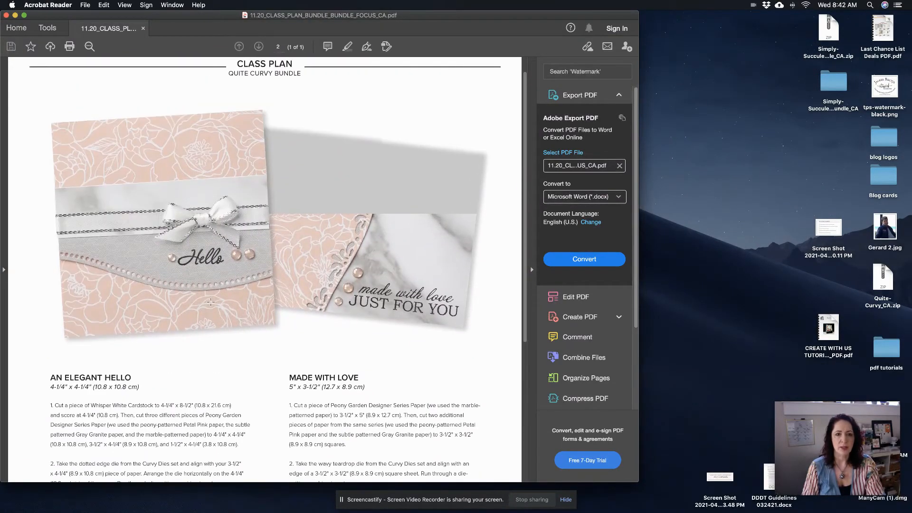
pyautogui.scroll(-3)
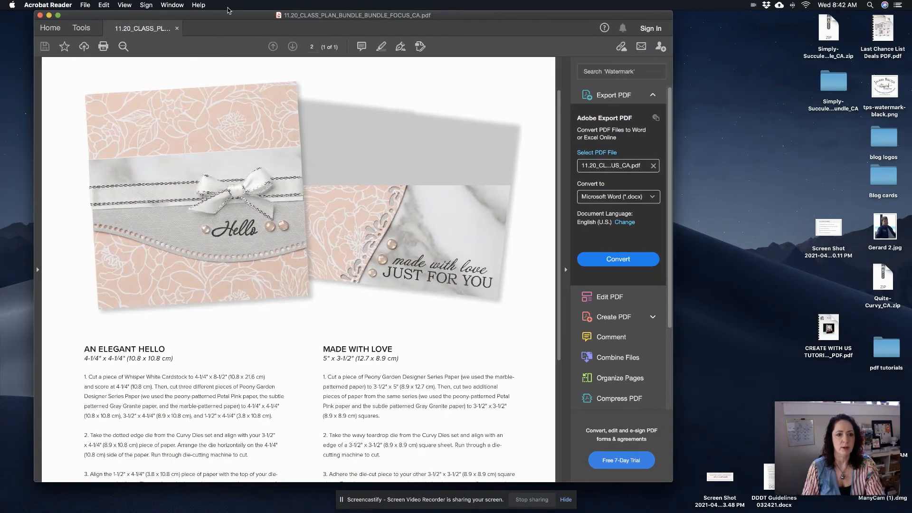
pyautogui.scroll(-3)
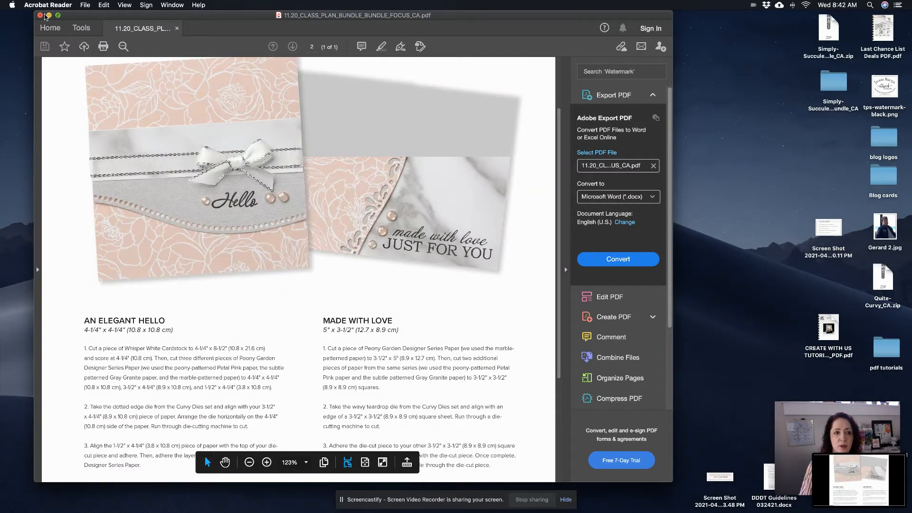
pyautogui.click(40, 17)
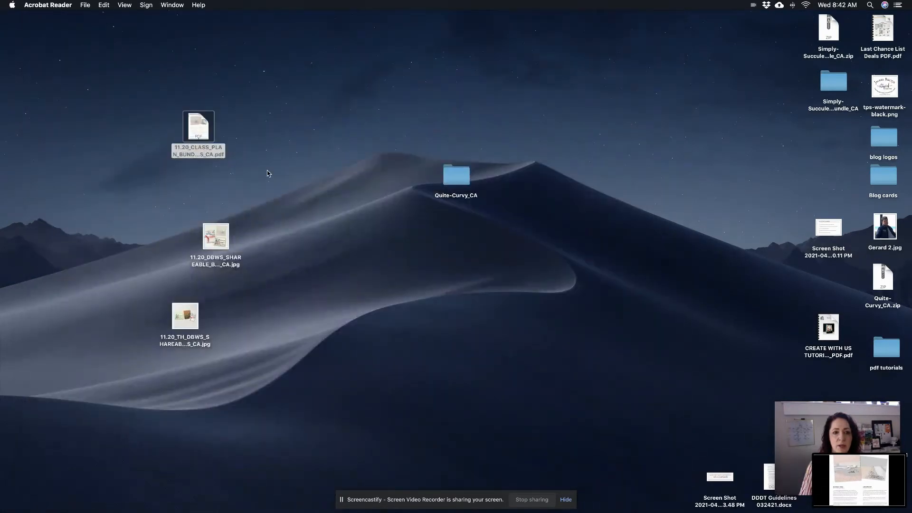
# View the DBWS shareable three-card JPG enlarged in Preview, then close it
pyautogui.click(217, 238)
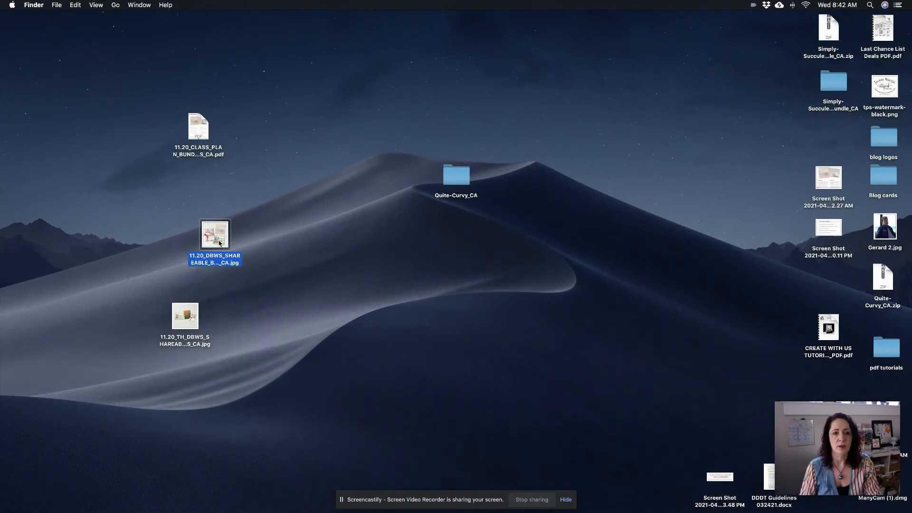
pyautogui.doubleClick(215, 236)
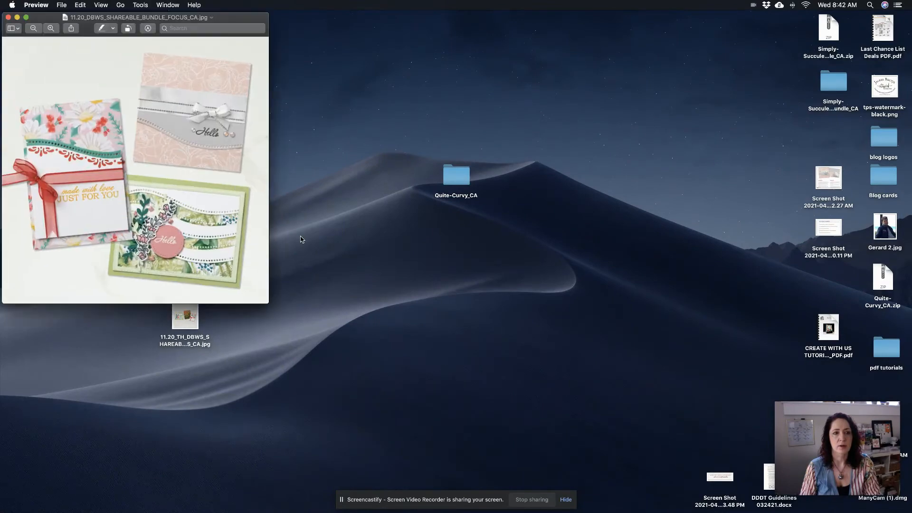
pyautogui.moveTo(268, 305); pyautogui.dragTo(433, 369)
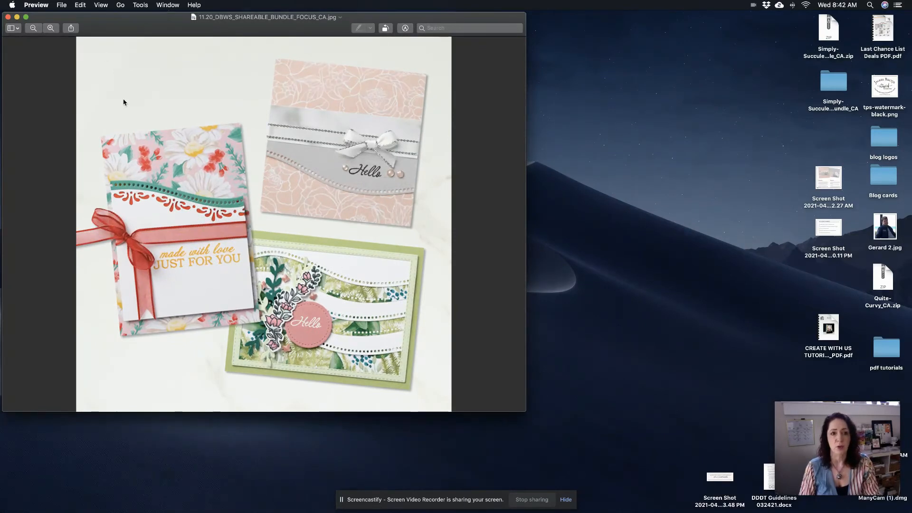
pyautogui.moveTo(177, 121)
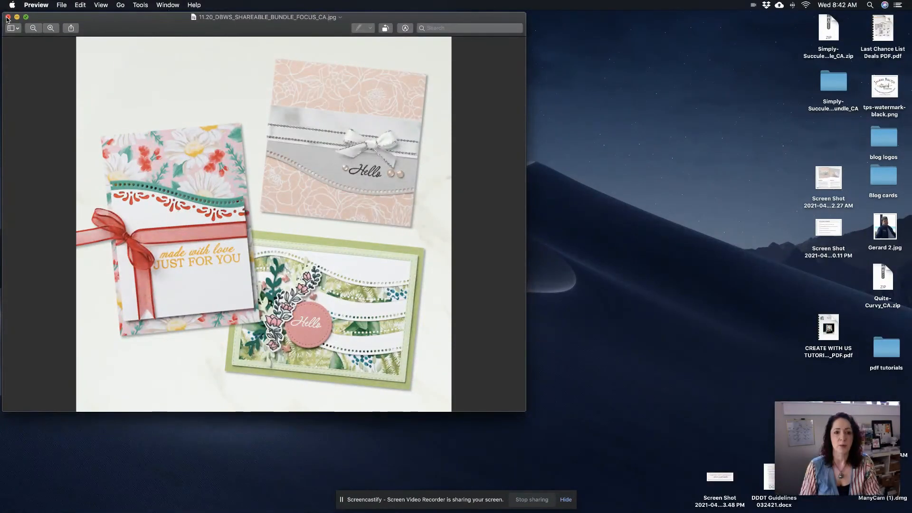
pyautogui.click(8, 17)
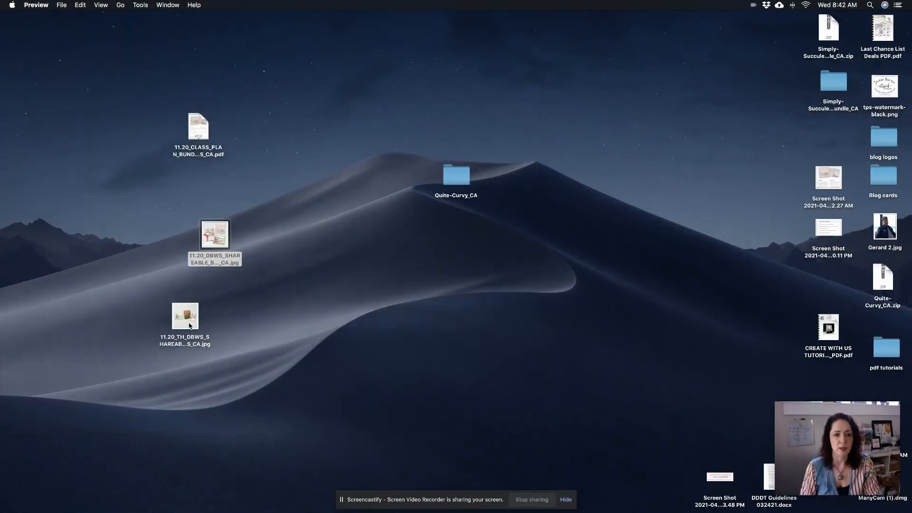
# View the TH_DBWS shareable three-card JPG in Preview, then close it
pyautogui.click(184, 316)
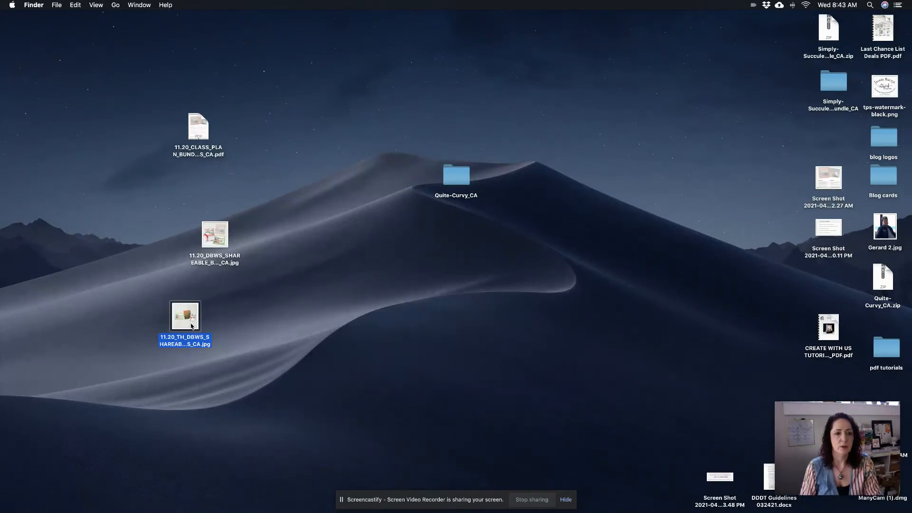
pyautogui.moveTo(375, 322)
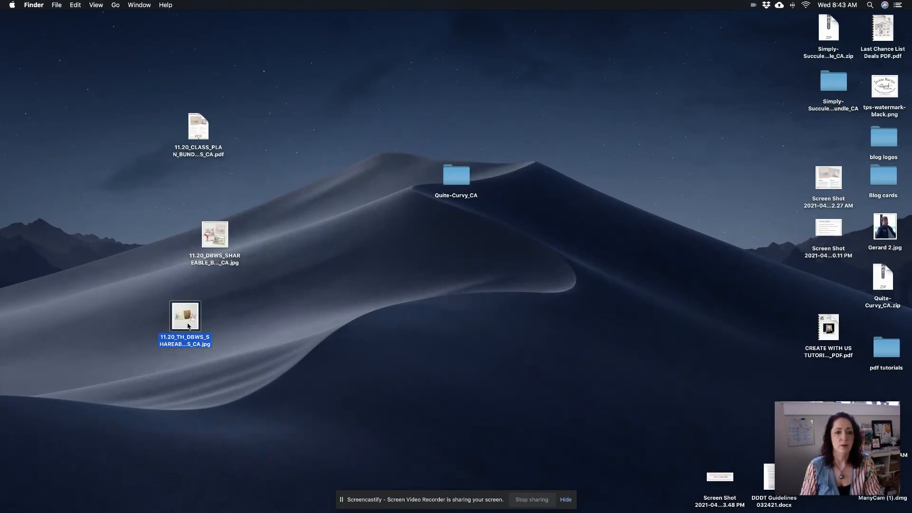
pyautogui.doubleClick(185, 317)
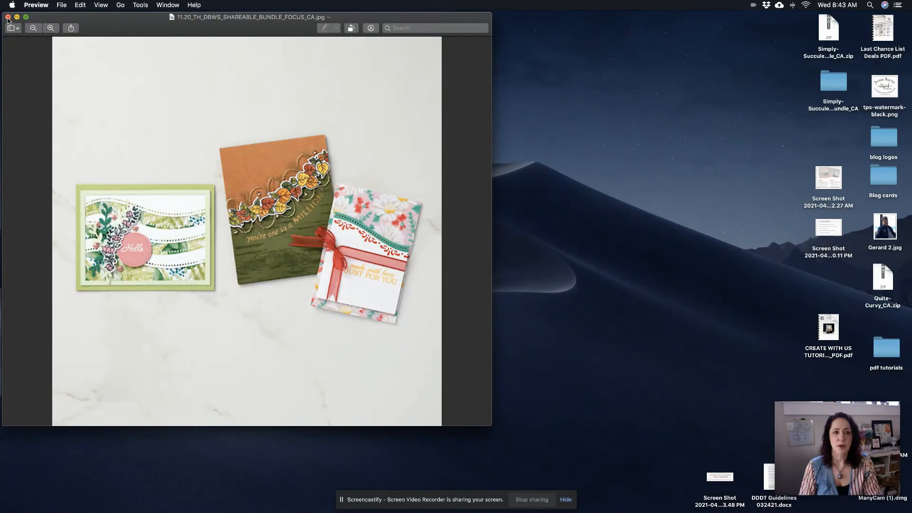
pyautogui.click(7, 17)
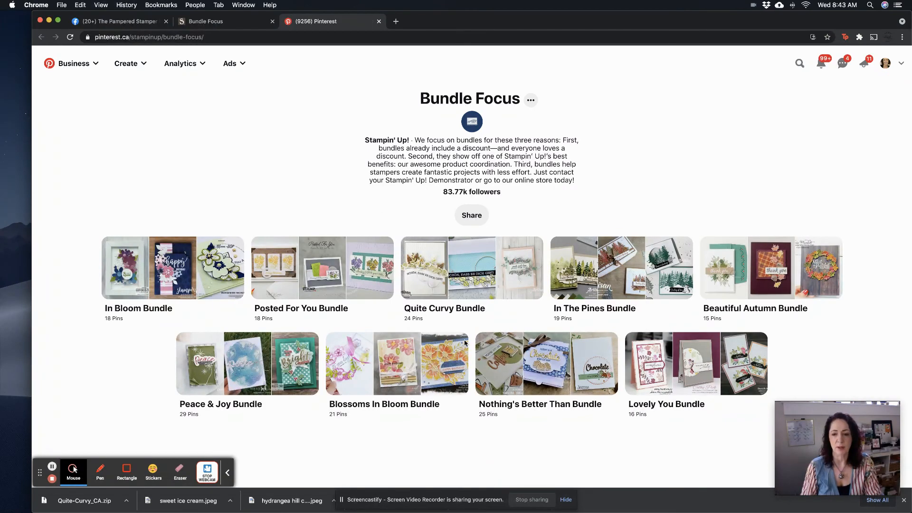
# Open the Quite Curvy Bundle board under Bundle Focus and scroll through its card pins
pyautogui.click(472, 268)
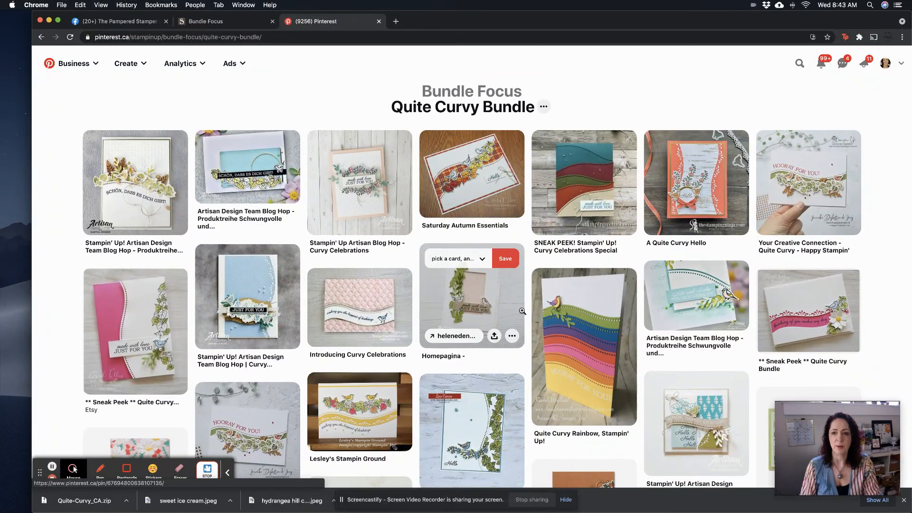
pyautogui.scroll(-3)
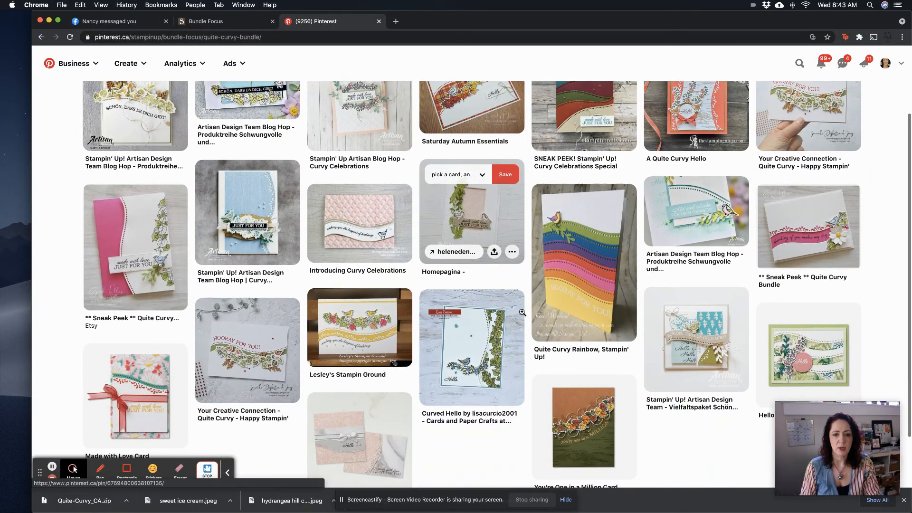
pyautogui.scroll(-3)
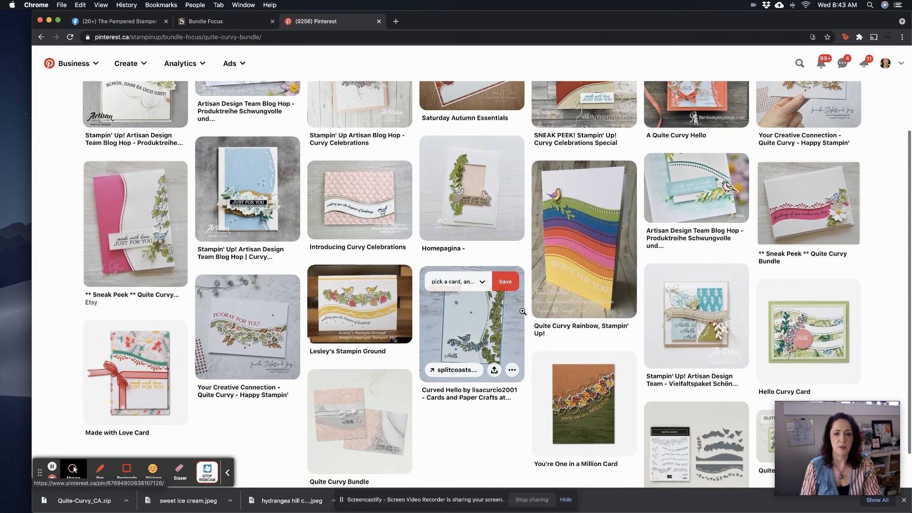